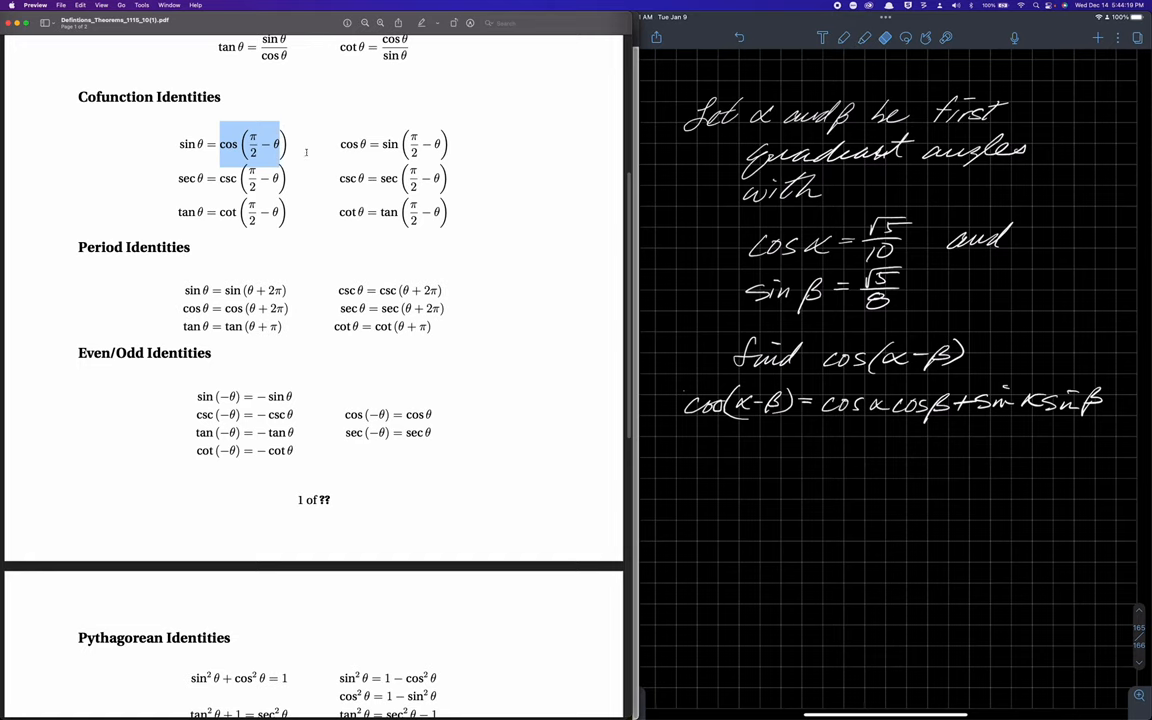
# Step: Scroll the trig identities PDF down to the Sum and Difference Identities section
pyautogui.scroll(-3)
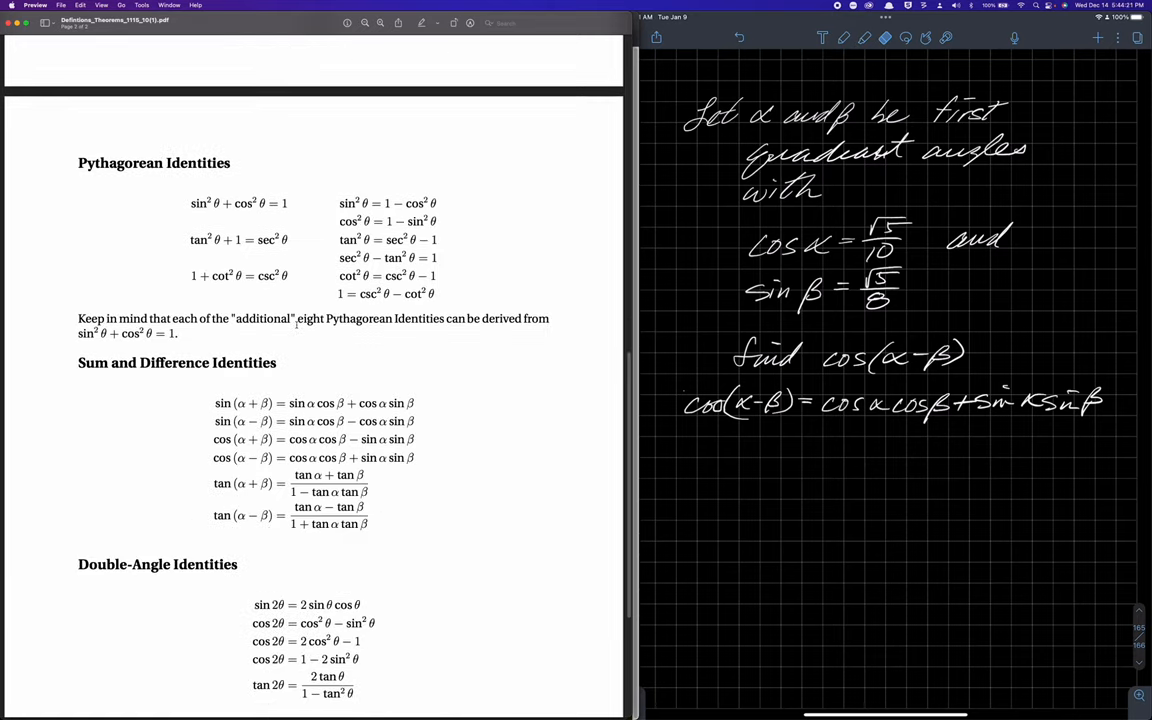
pyautogui.scroll(-3)
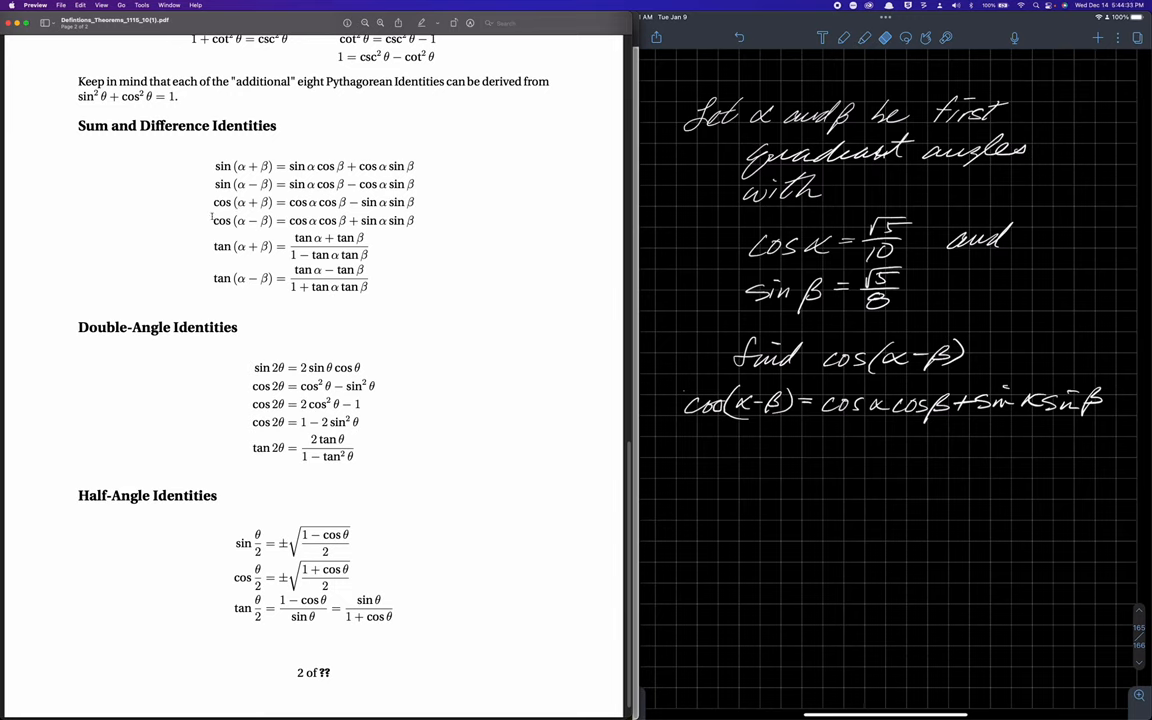
# Step: Highlight the cos(α−β) identity and mark the cos α cos β term and cos α factor in the notes
pyautogui.doubleClick(272, 220)
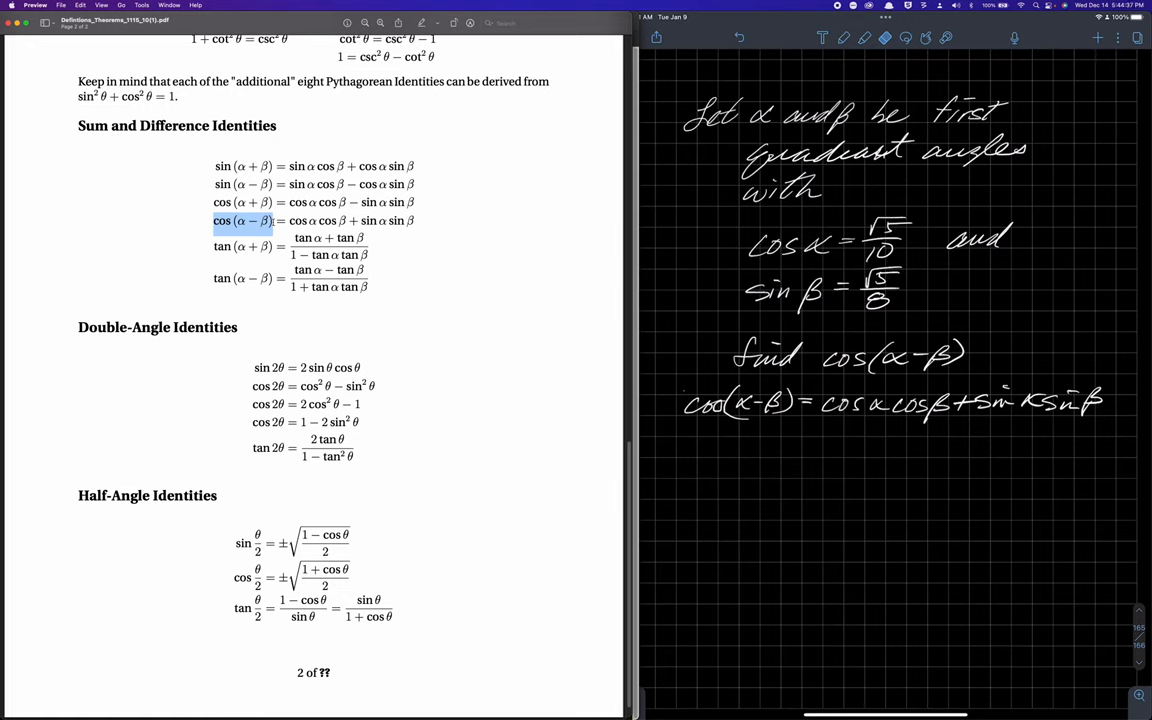
pyautogui.moveTo(684, 422); pyautogui.dragTo(790, 422)
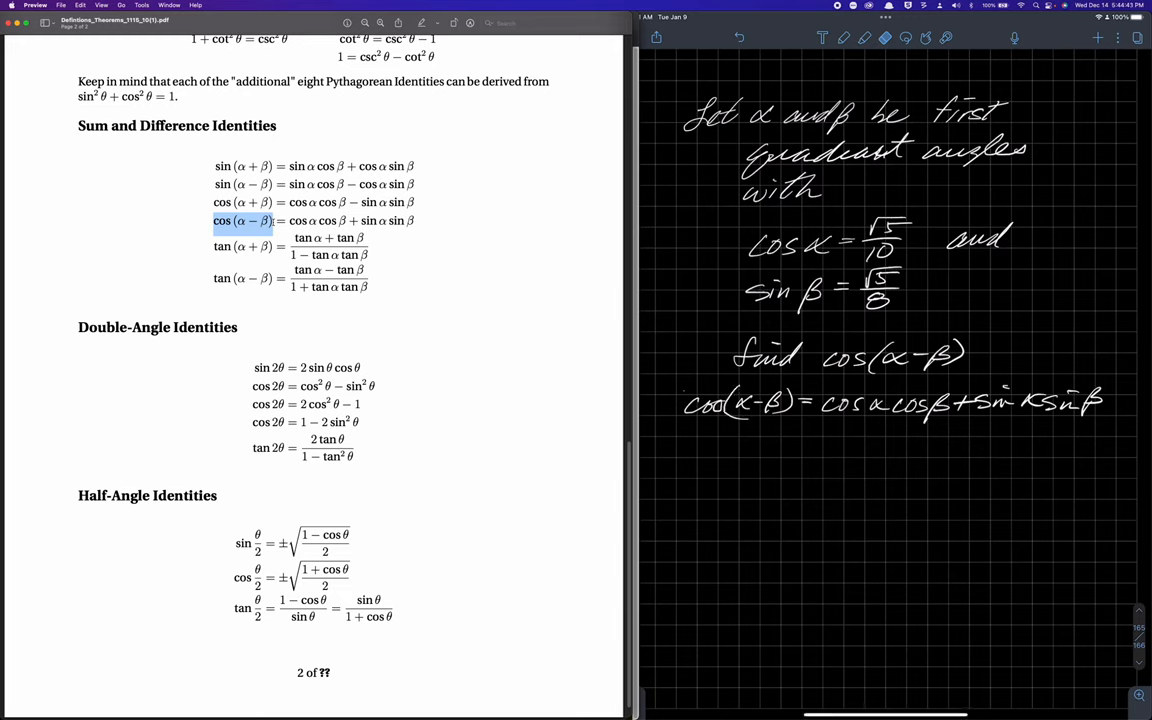
pyautogui.moveTo(822, 428); pyautogui.dragTo(948, 428)
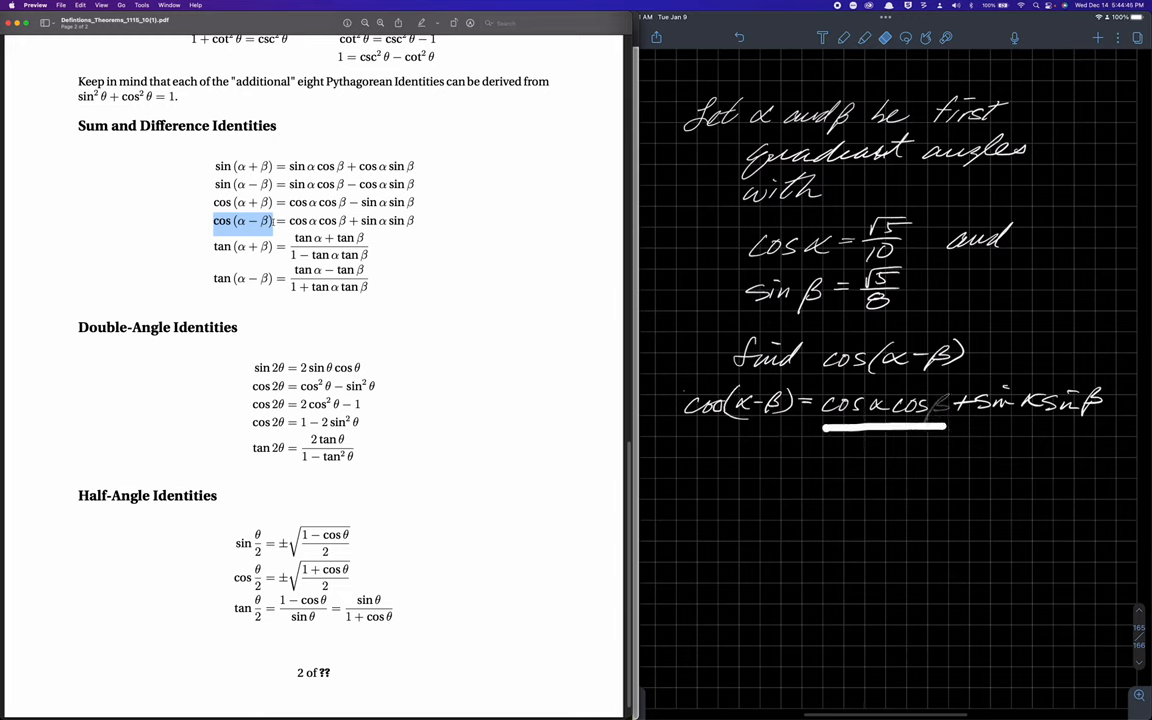
pyautogui.moveTo(944, 428); pyautogui.dragTo(1032, 428)
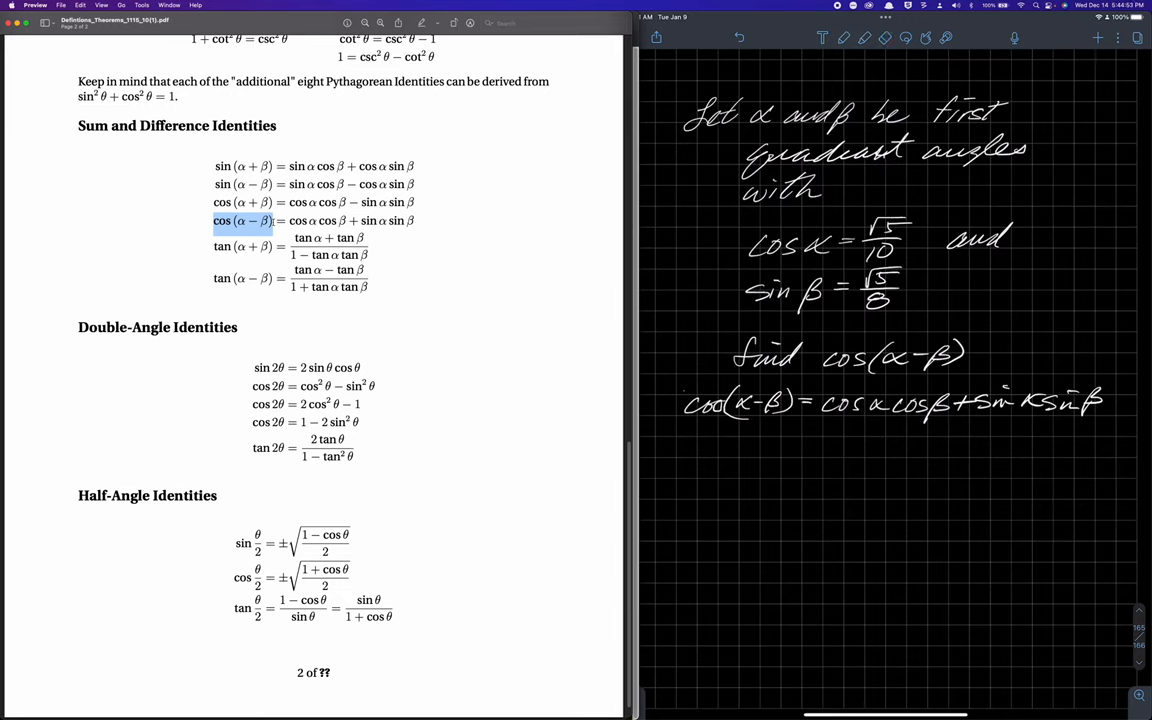
pyautogui.moveTo(818, 422); pyautogui.dragTo(868, 422)
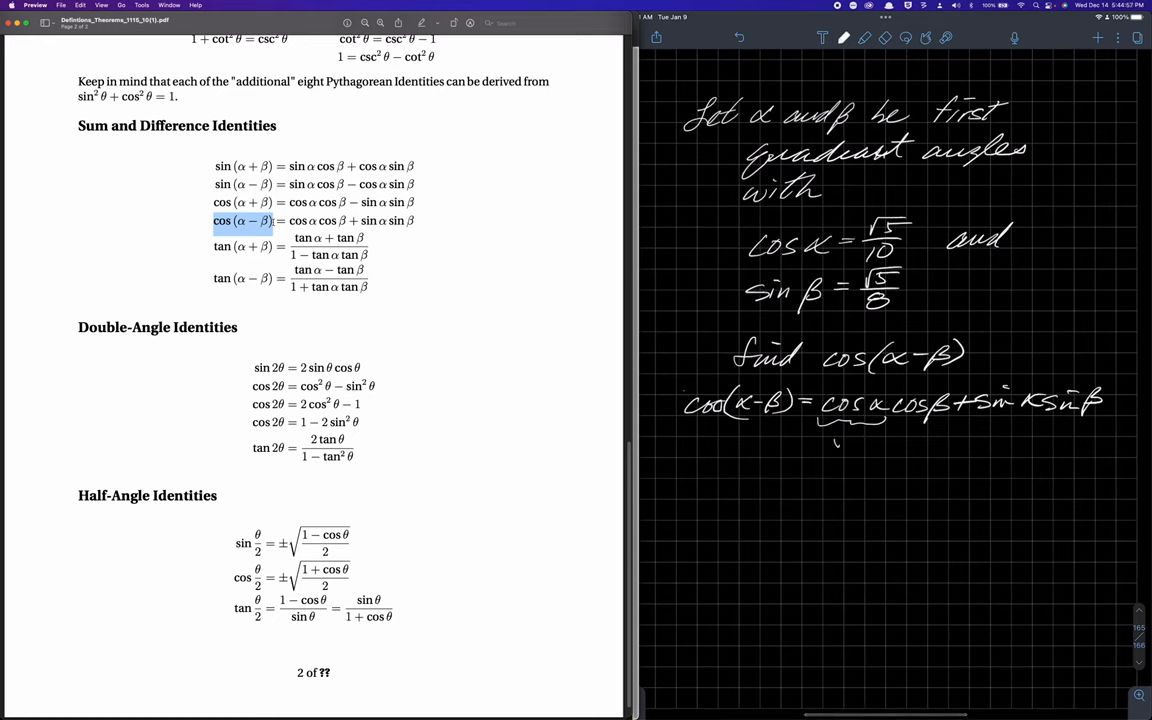
# Step: Write = (√5/10)cos β + sin α(√5/8), add an arrow, and sketch axes for α's triangle
pyautogui.moveTo(830, 440); pyautogui.dragTo(860, 464)
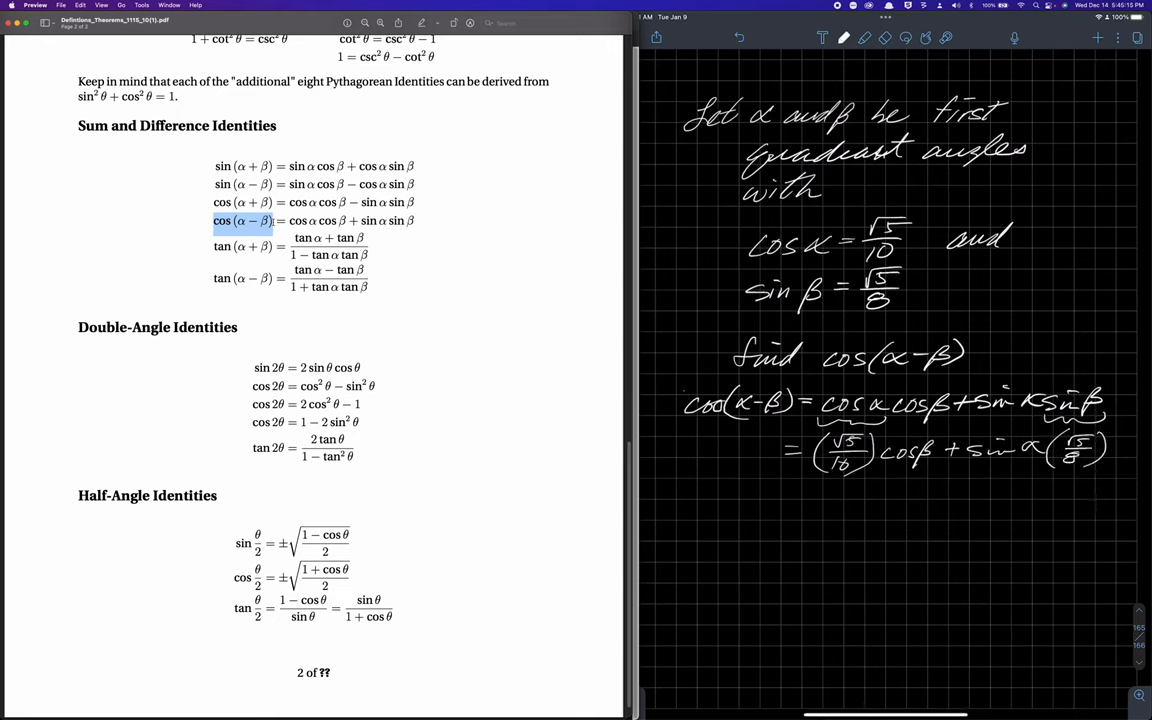
pyautogui.moveTo(776, 490); pyautogui.dragTo(800, 476)
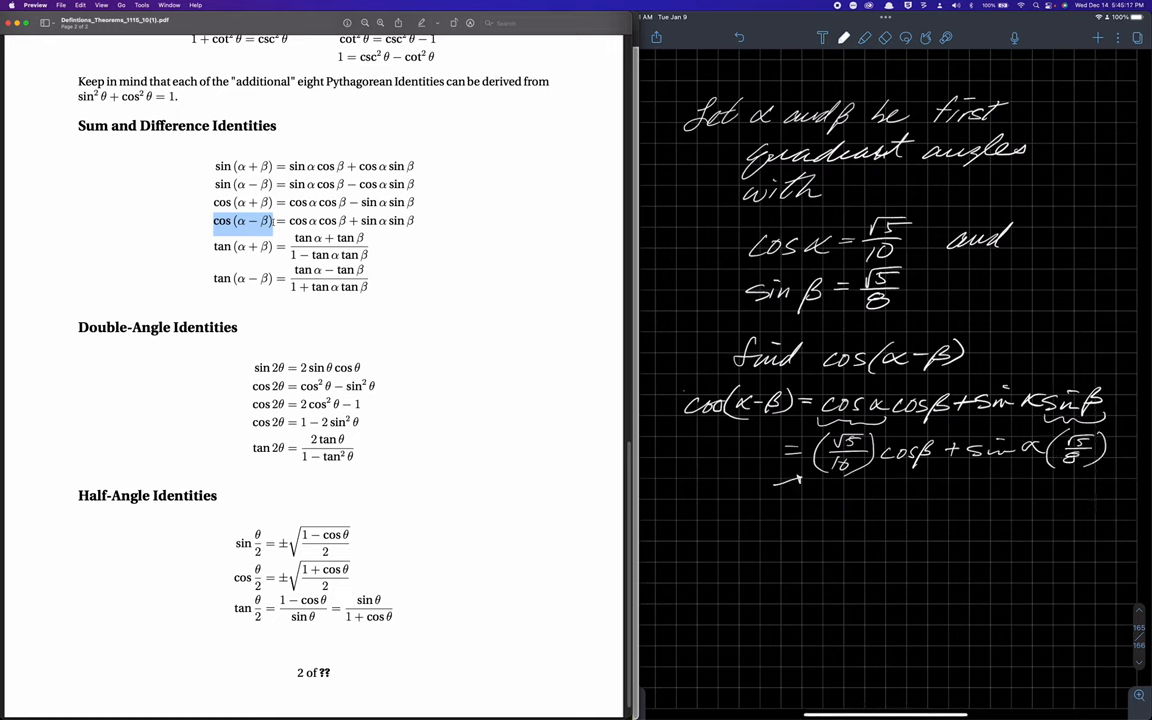
pyautogui.moveTo(738, 490); pyautogui.dragTo(738, 656)
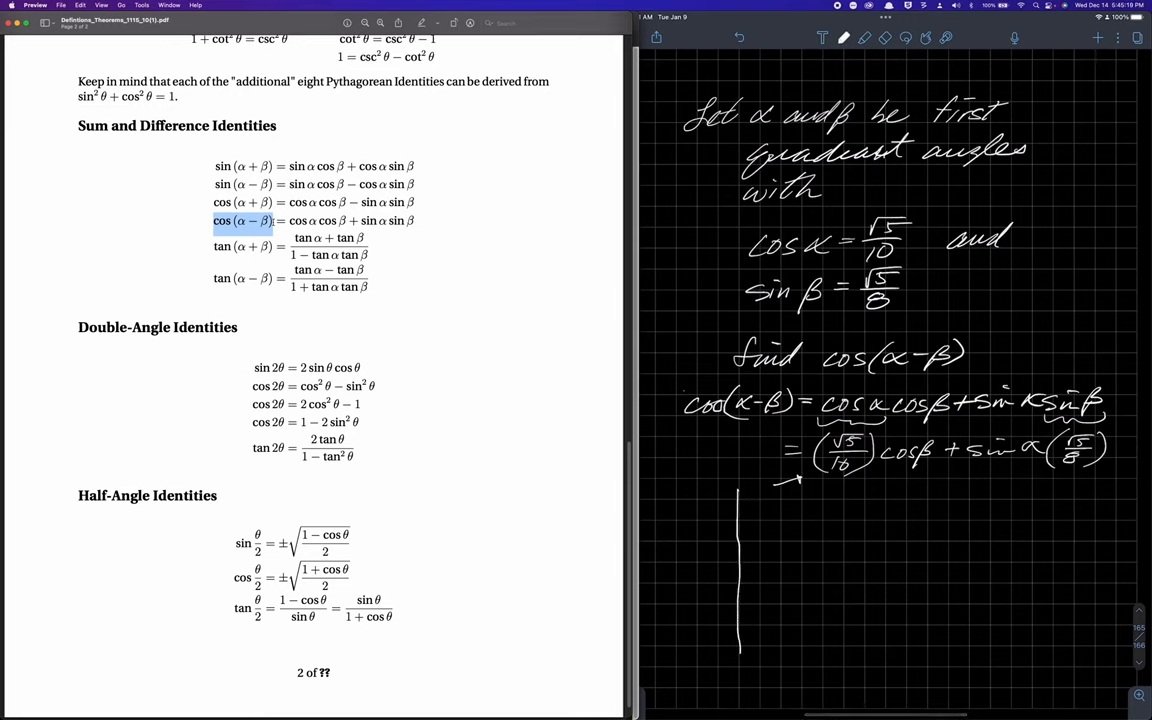
pyautogui.moveTo(650, 562); pyautogui.dragTo(816, 562)
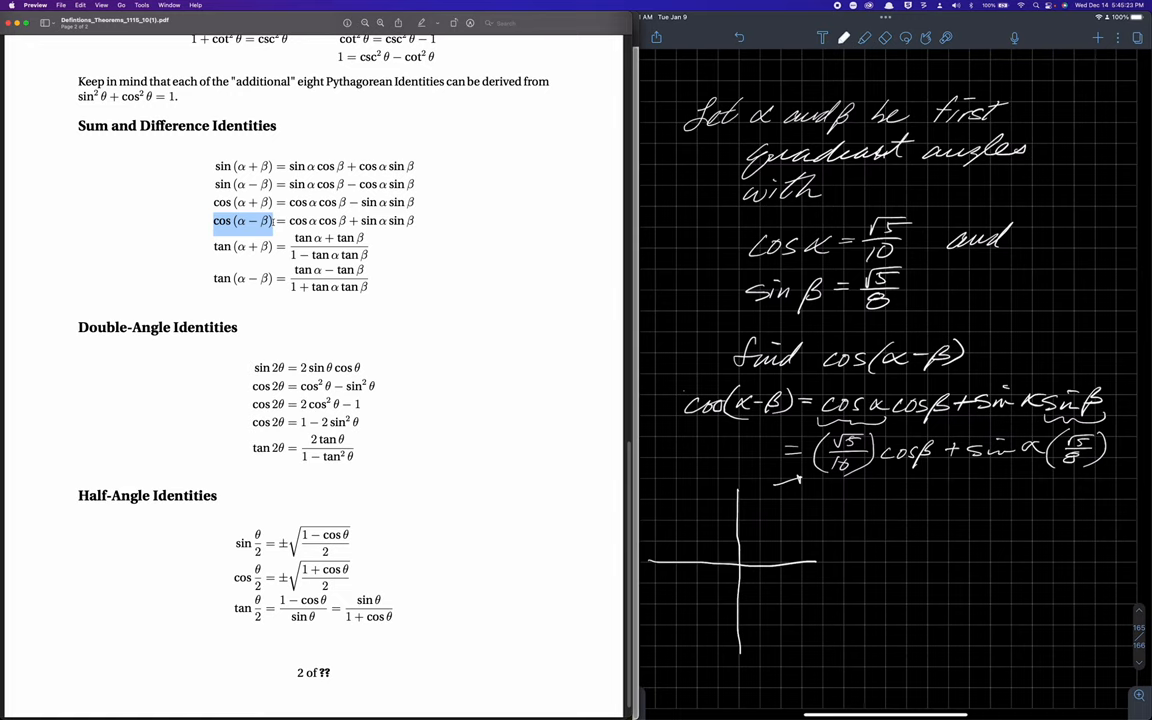
# Step: Sketch α's triangle with hypotenuse 10 and side √5, solving y² = 95 so sin α = √95/10
pyautogui.moveTo(760, 540); pyautogui.dragTo(790, 510)
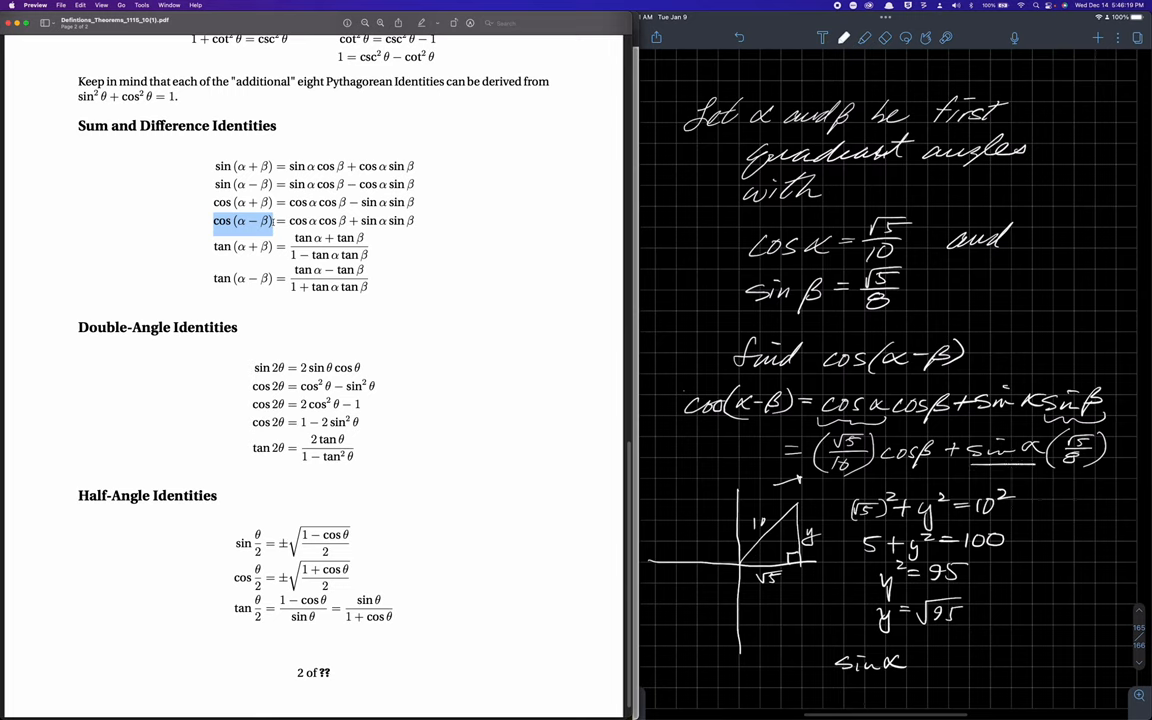
pyautogui.write('= √')
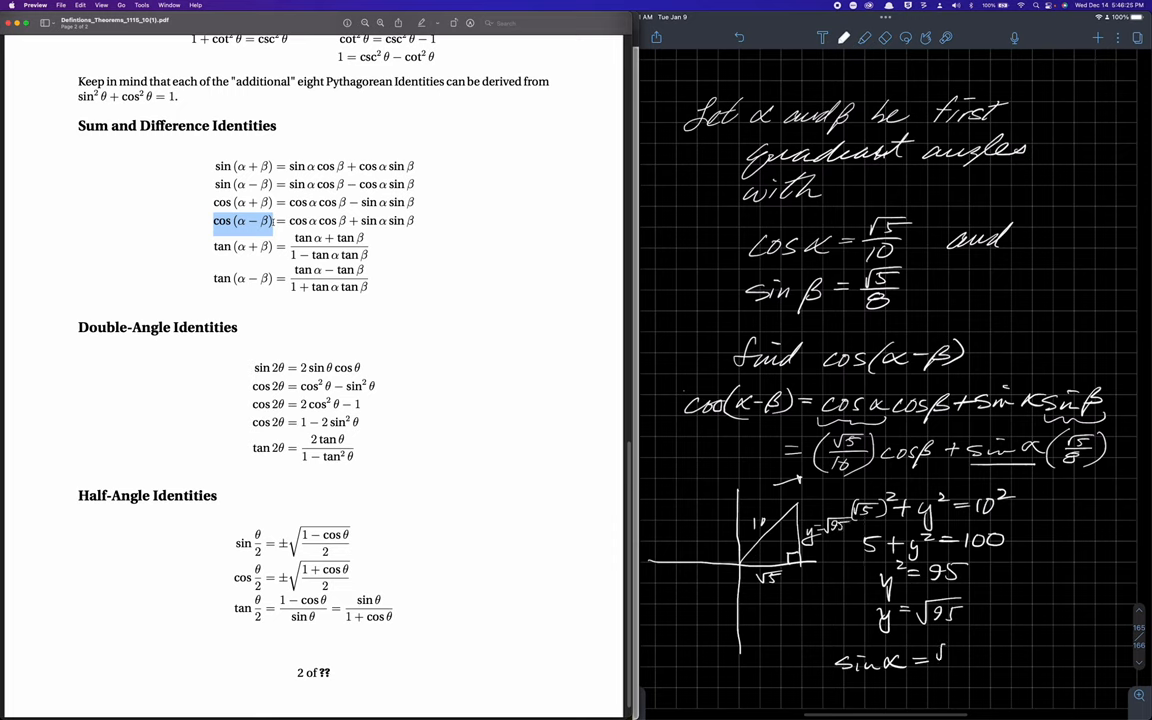
pyautogui.write('95')
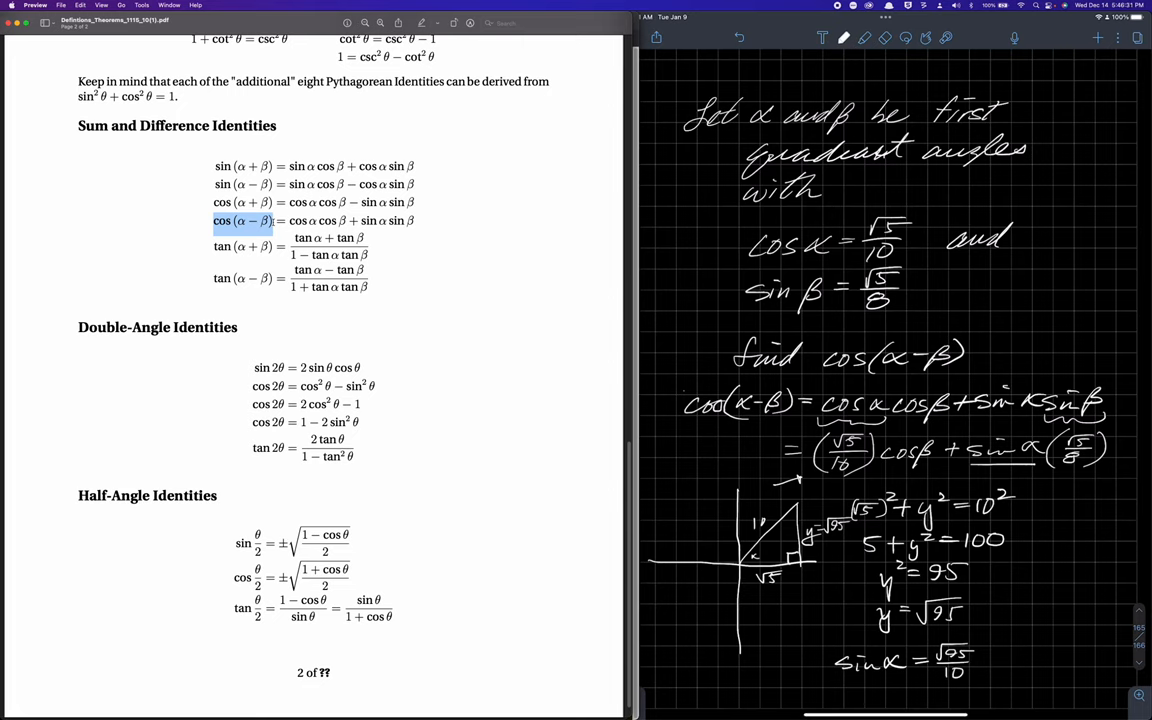
# Step: Draw axes and β's triangle with hypotenuse 8, solve x² + 5 = 8² = 64 giving x = √59
pyautogui.scroll(-3)
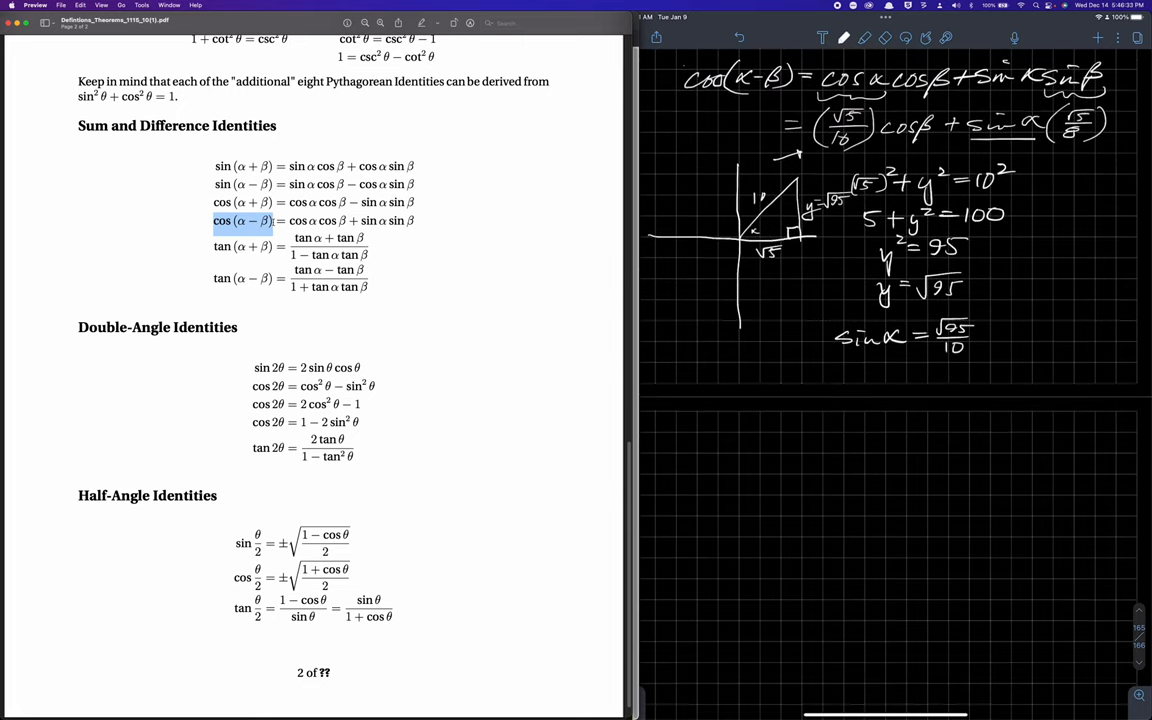
pyautogui.moveTo(740, 356); pyautogui.dragTo(740, 500)
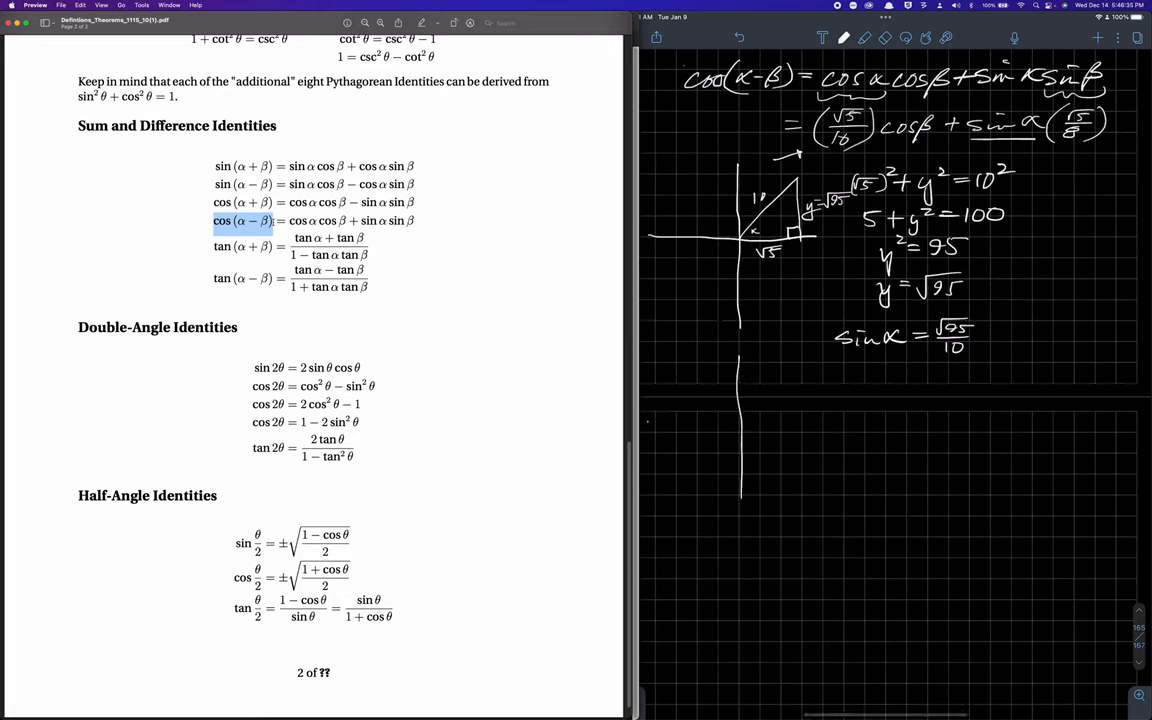
pyautogui.moveTo(740, 430); pyautogui.dragTo(824, 360)
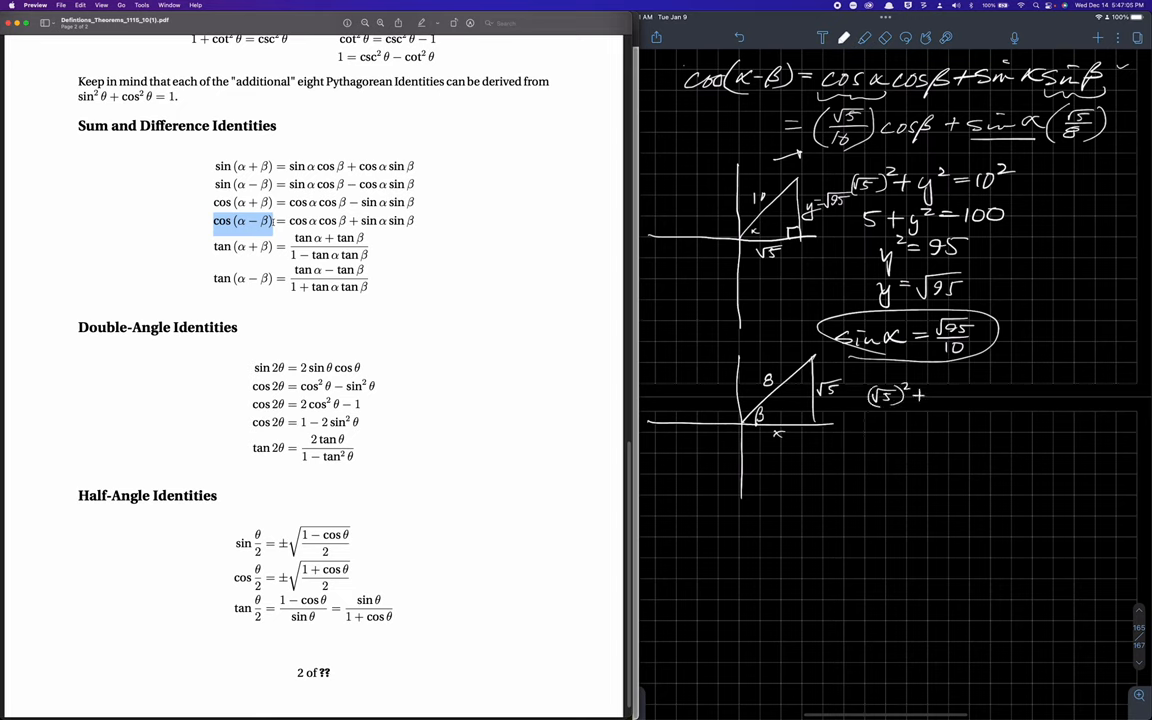
pyautogui.write('x²=')
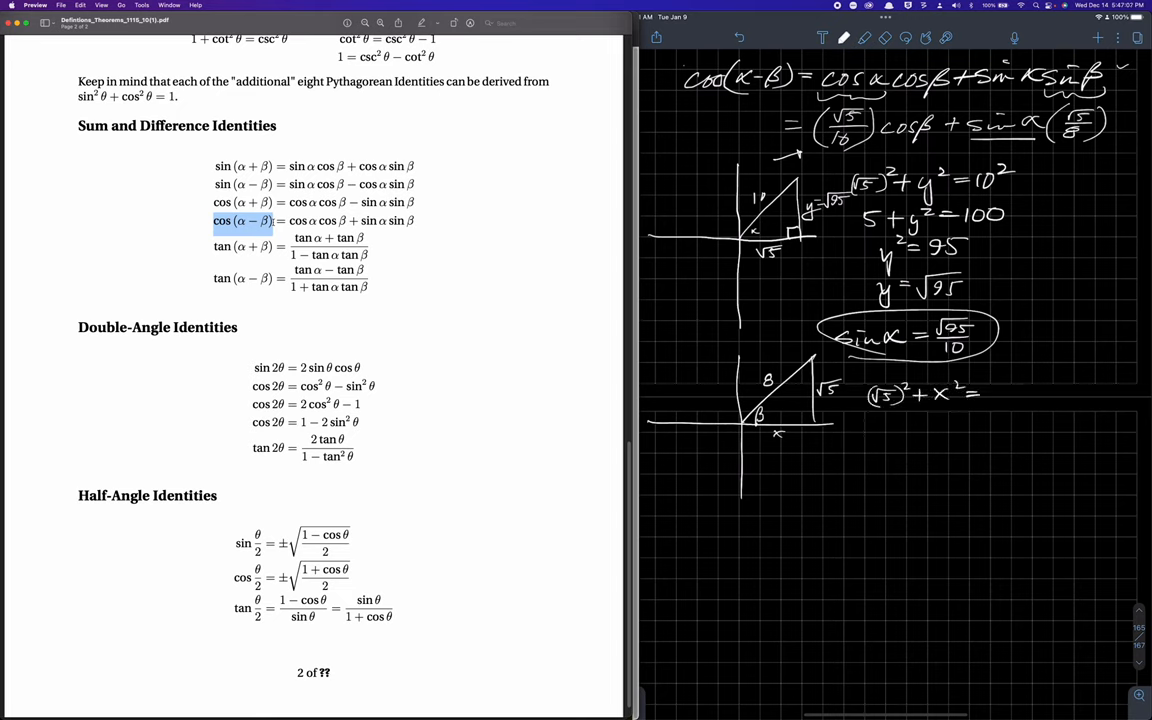
pyautogui.write('8²')
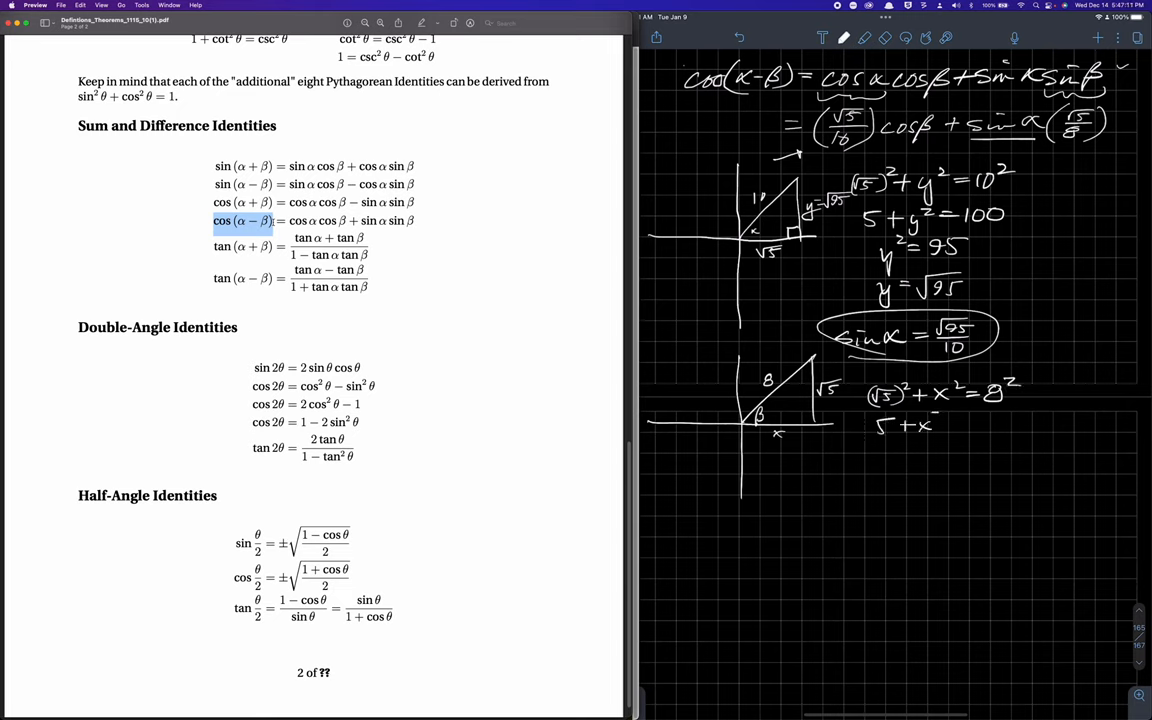
pyautogui.write('=64')
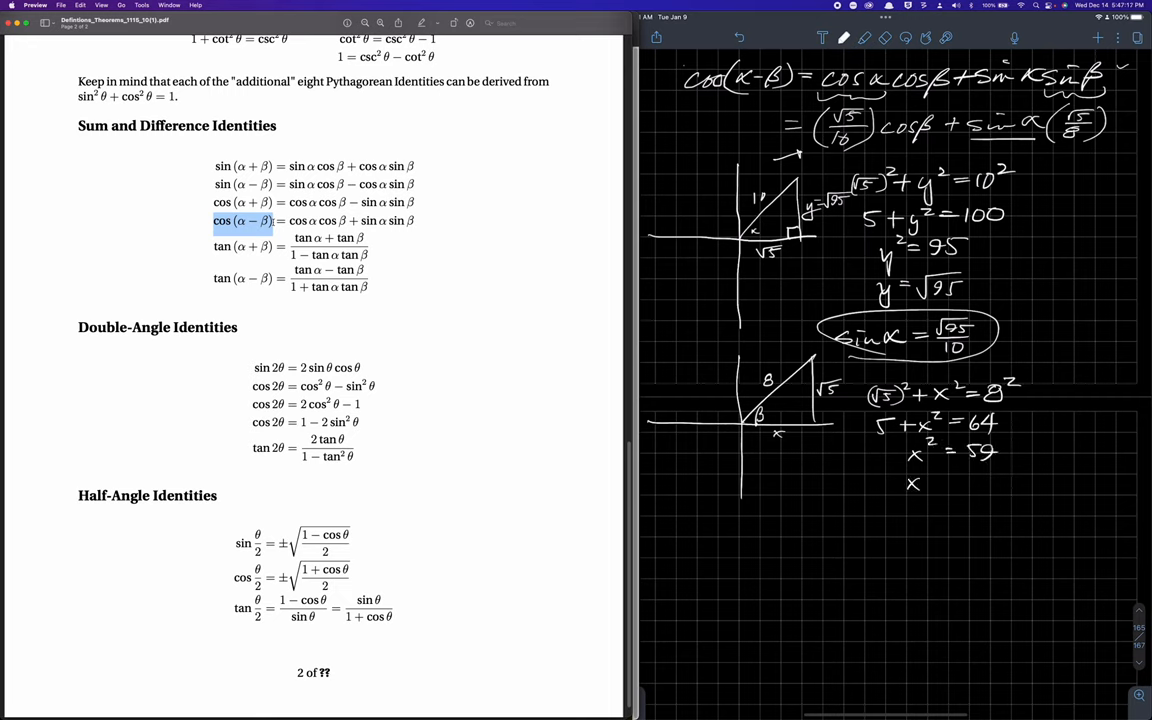
pyautogui.moveTo(930, 482); pyautogui.dragTo(976, 482)
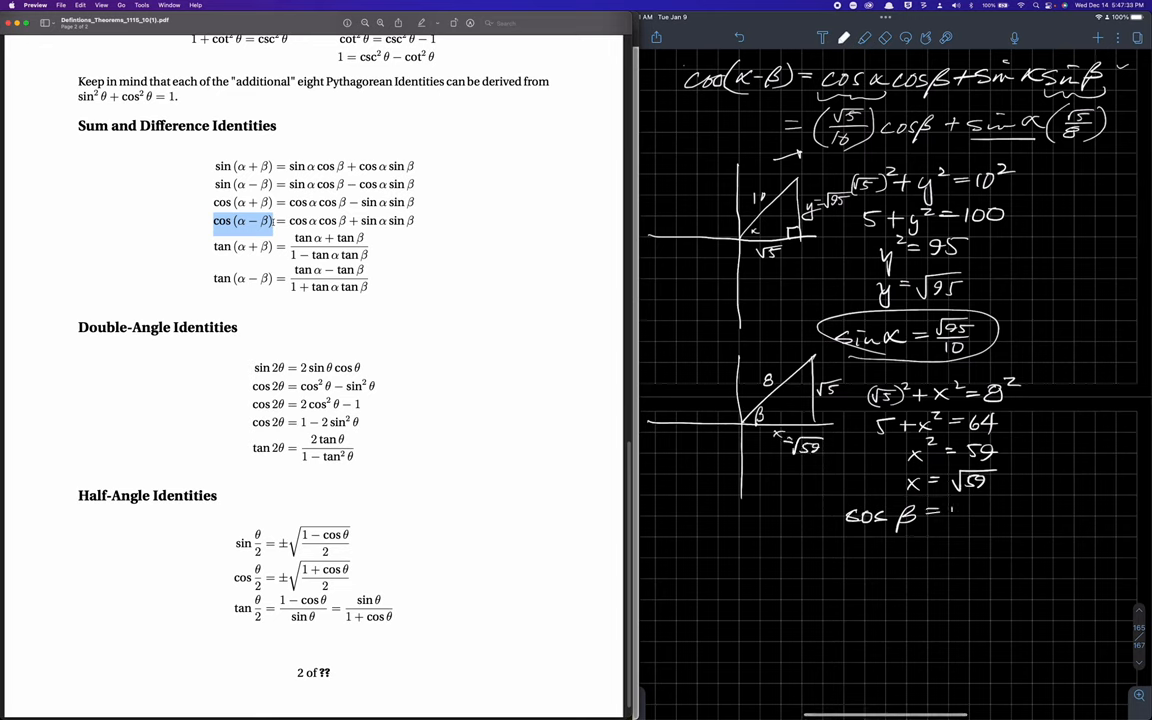
# Step: Finish cos β = √59/8 and write (√5/10)(√59/8) + (√95/10)(√5/8) = √295/80 + …/80
pyautogui.moveTo(956, 504); pyautogui.dragTo(976, 524)
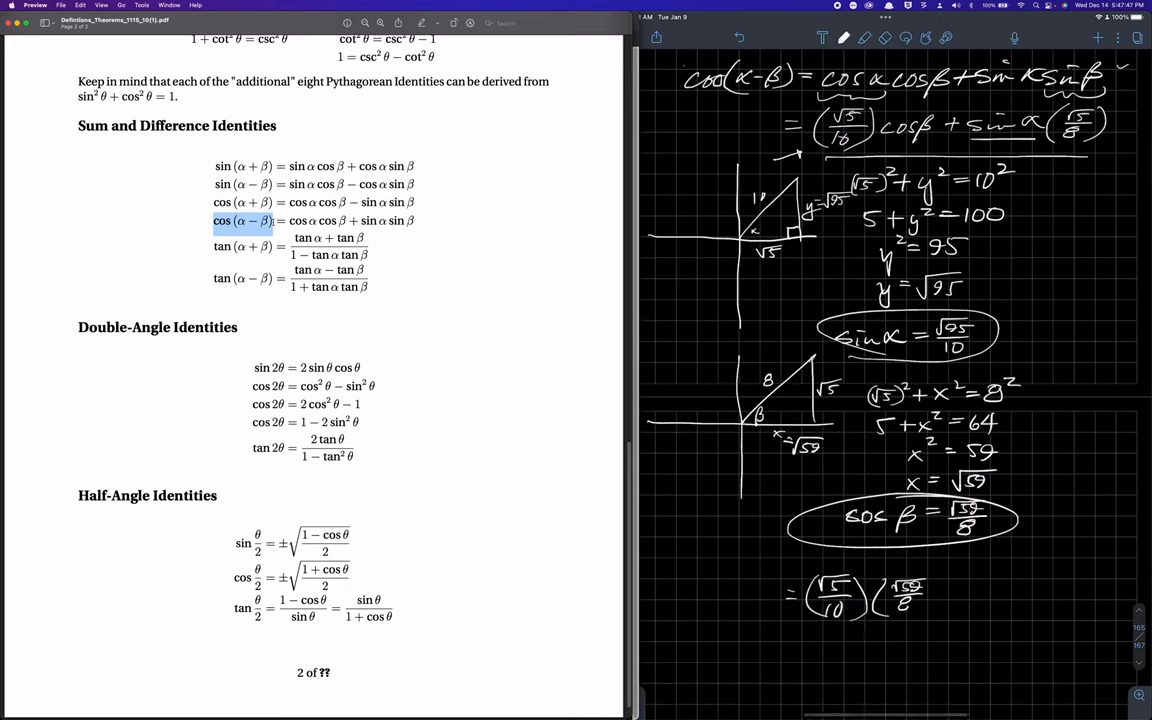
pyautogui.click(956, 596)
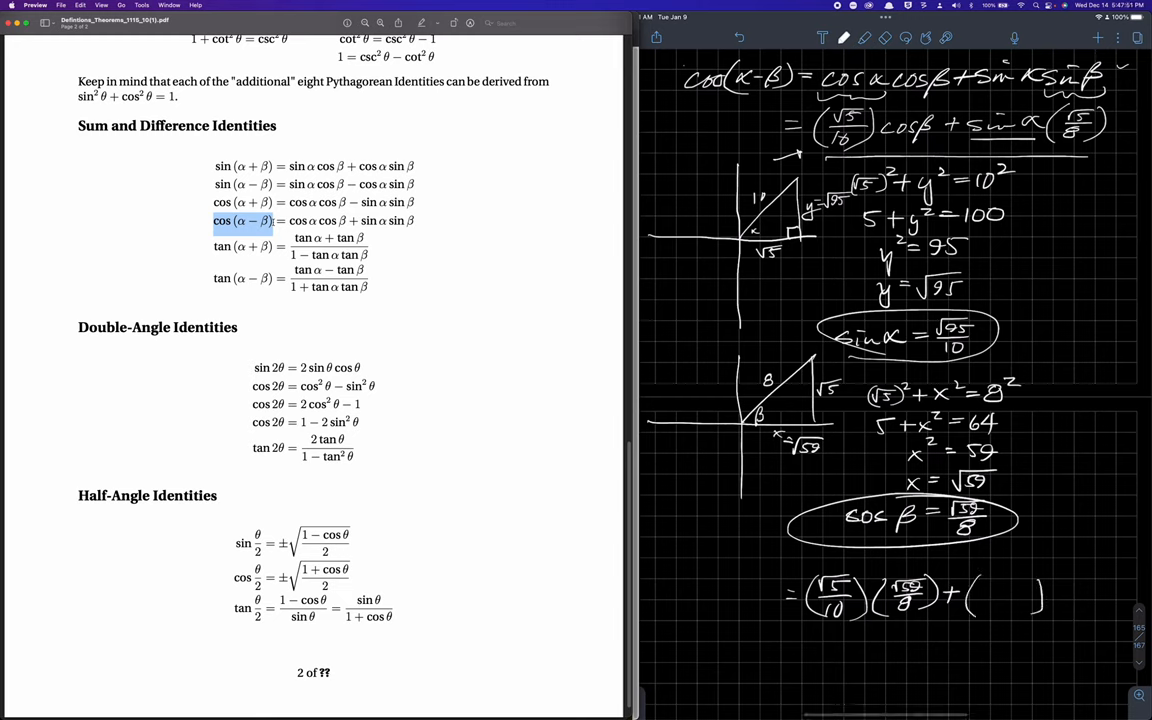
pyautogui.moveTo(980, 580); pyautogui.dragTo(1020, 610)
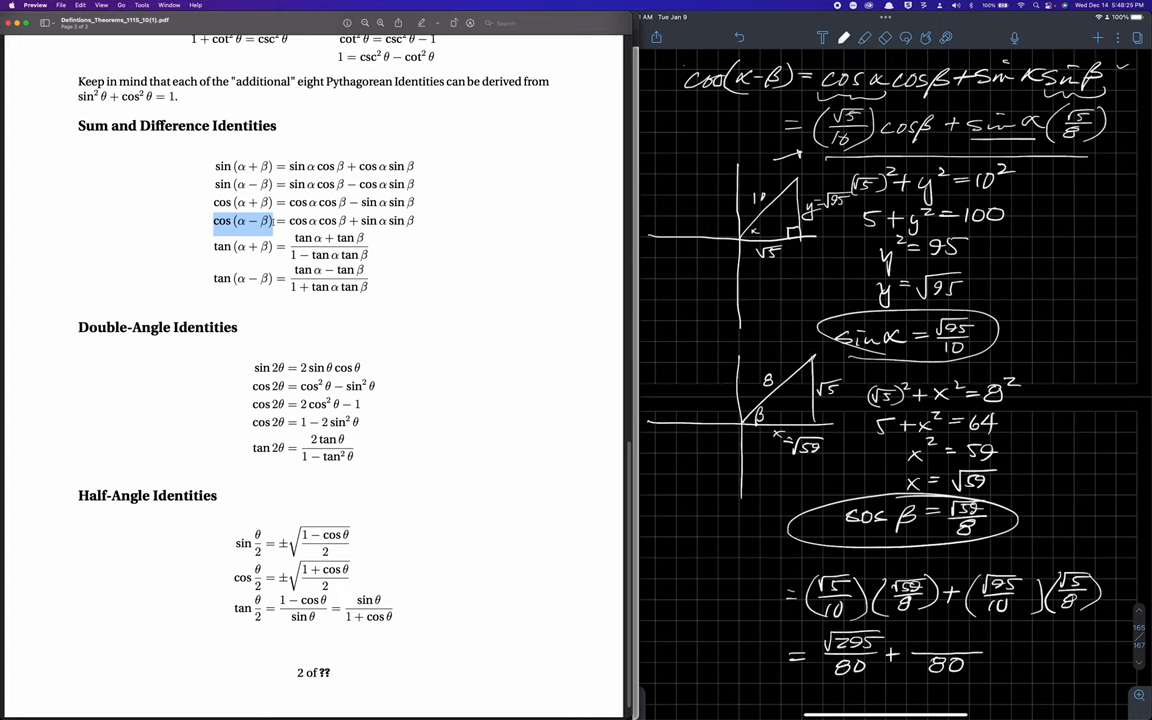
# Step: Write 475 as the second numerator, giving √295/80 + √475/80
pyautogui.write('475')
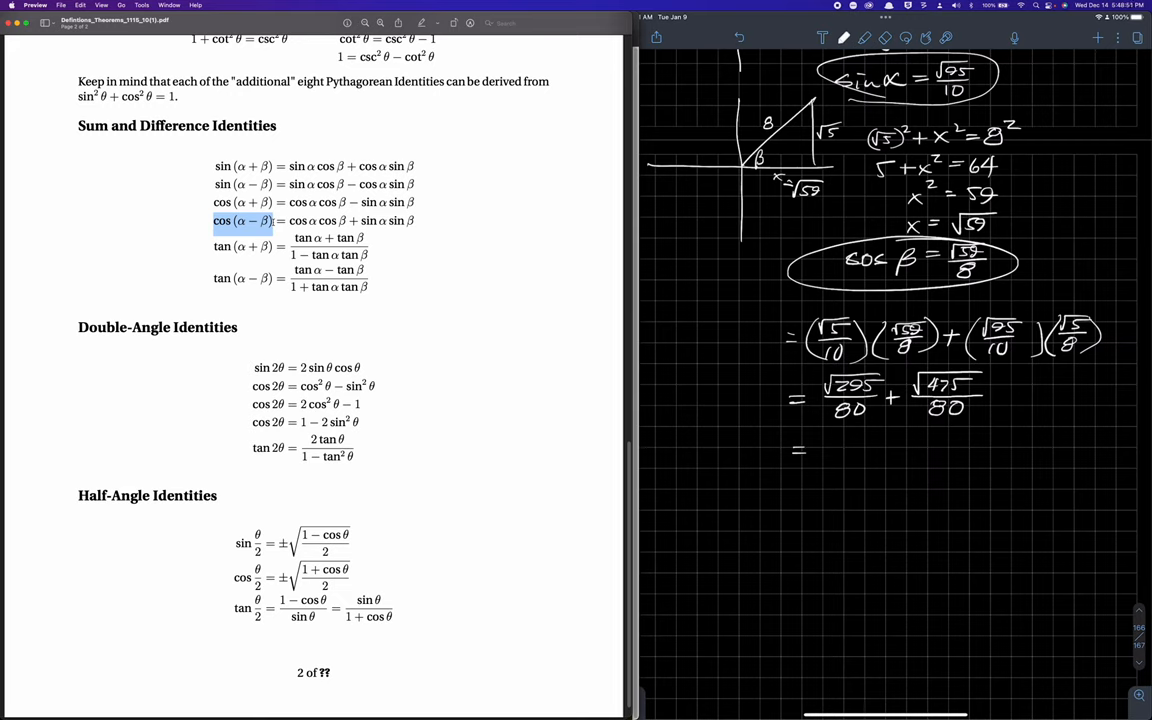
# Step: Rewrite √475 as √25·√19 = 5√19 over 80 and begin the combined numerator √295 + …
pyautogui.write('√25√19/80')
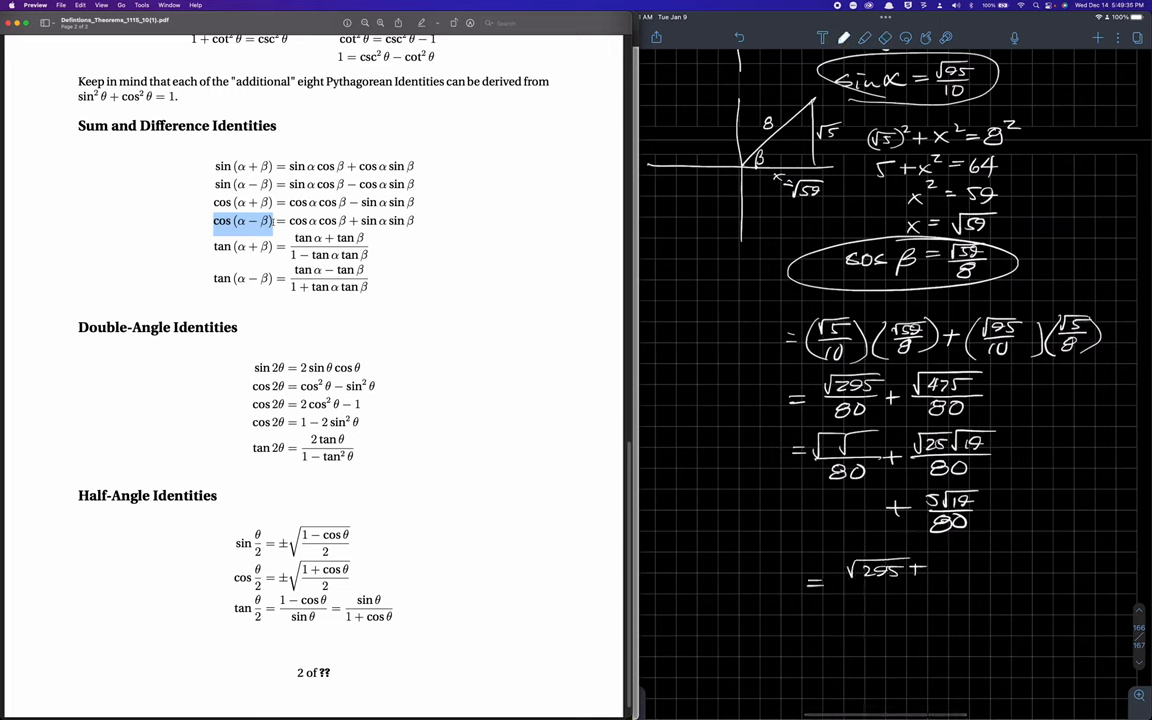
pyautogui.moveTo(936, 560); pyautogui.dragTo(956, 576)
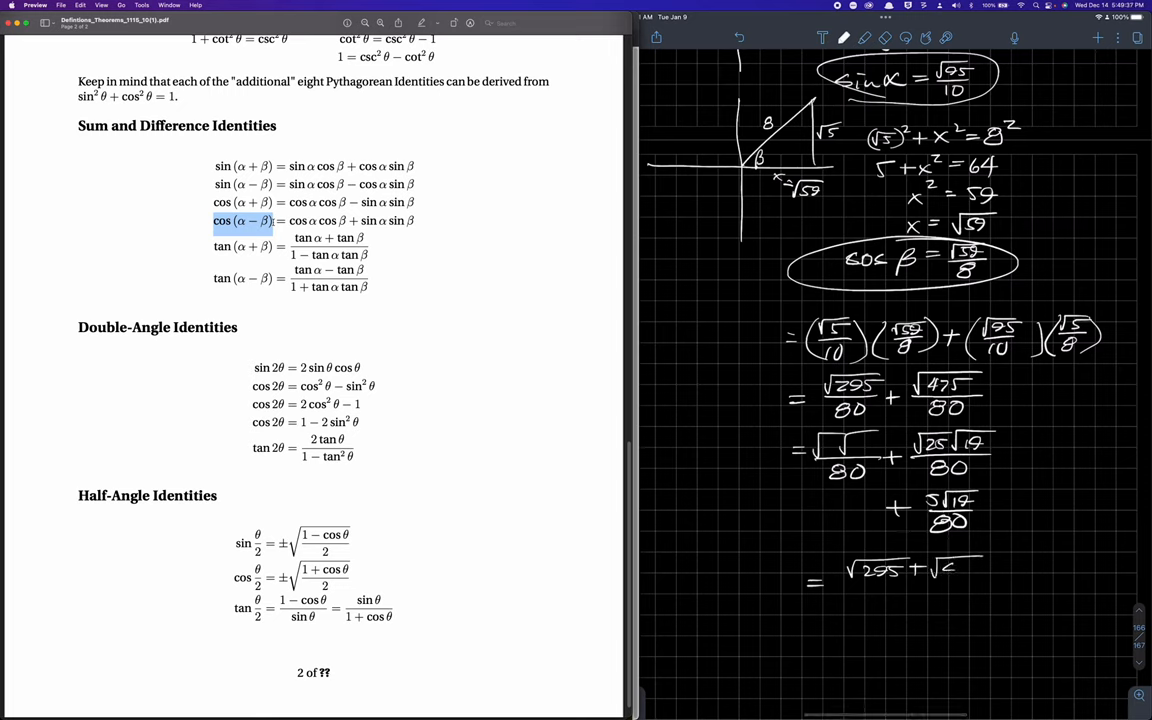